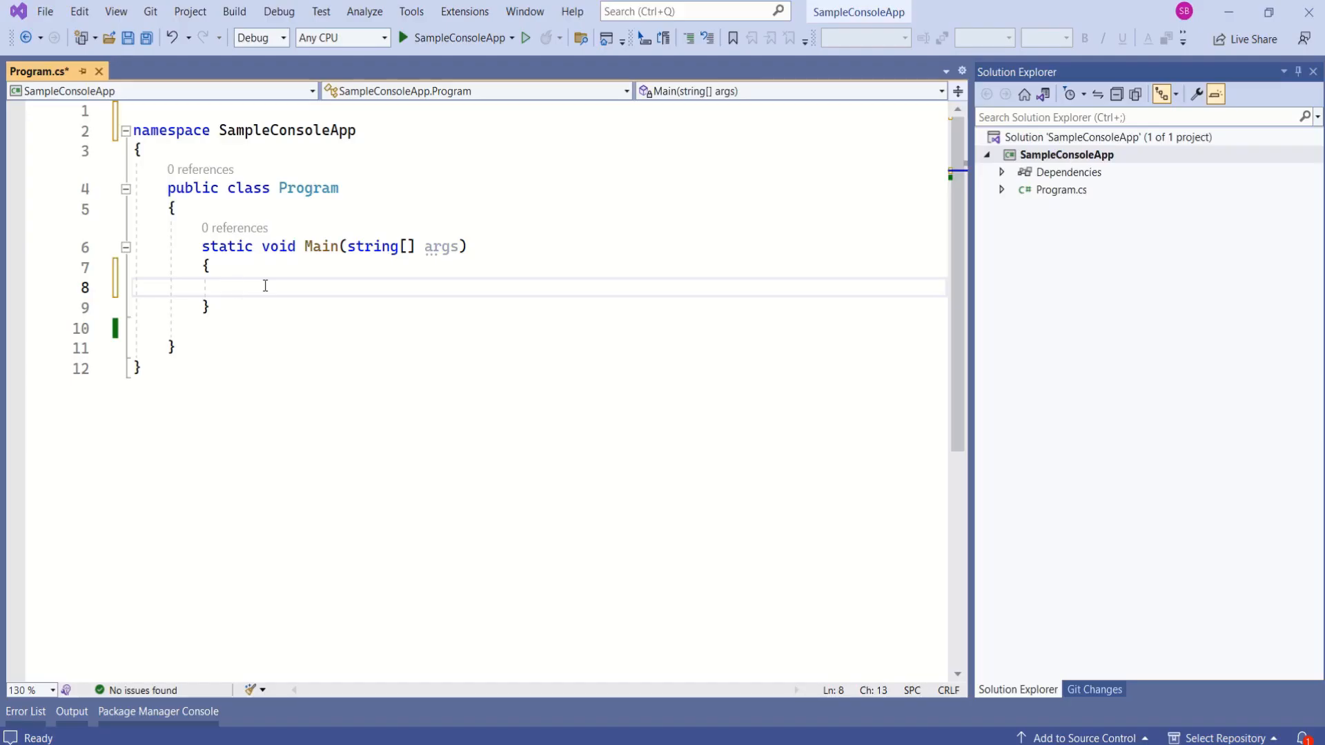
Declare 'string name;' in Main with a '//String type variable' comment above it
type("string name")
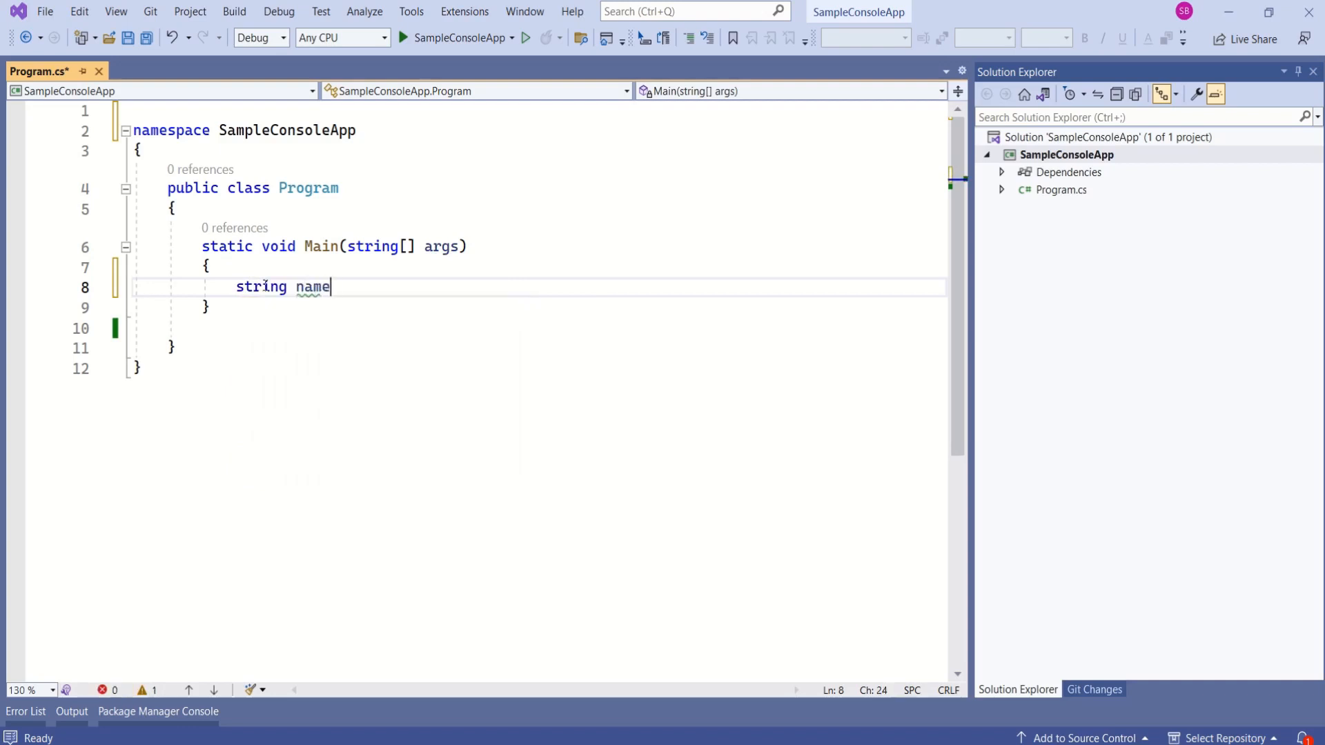
type(";")
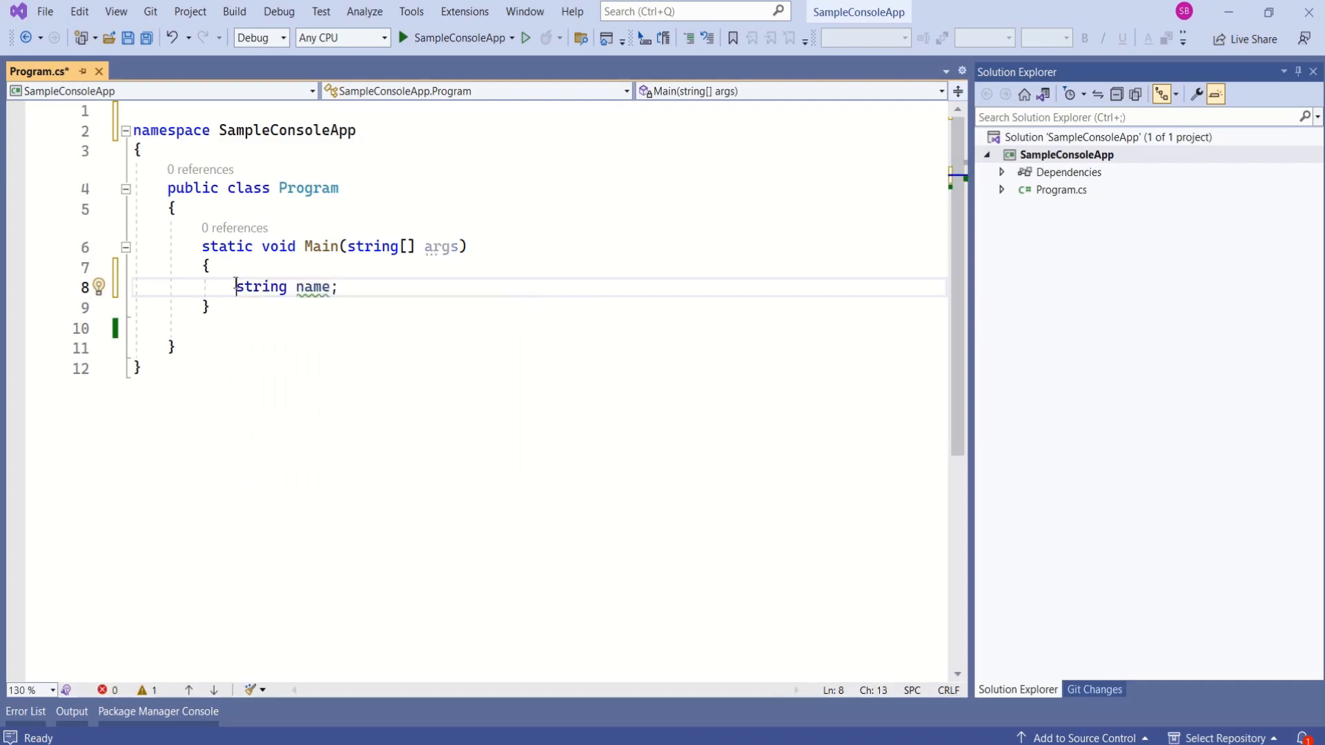
type("//")
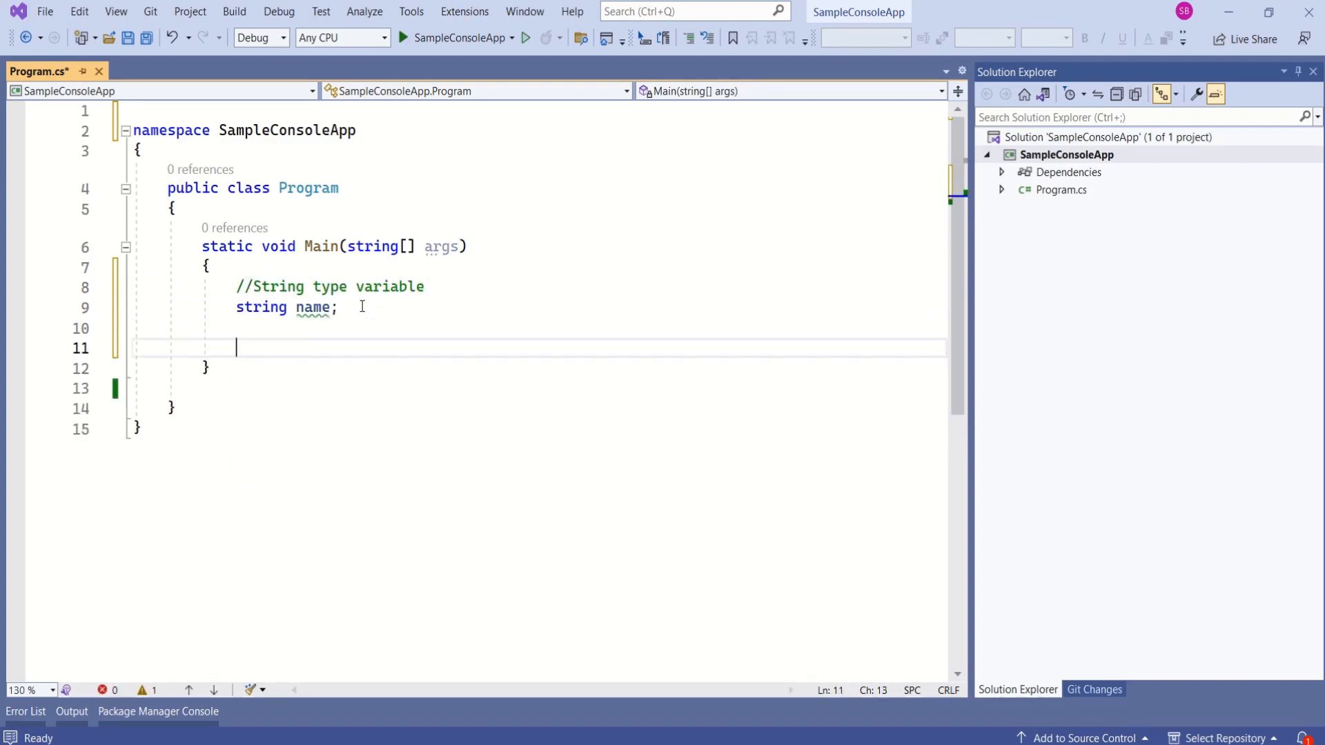
type("StringBuilder")
type("using System.Text;")
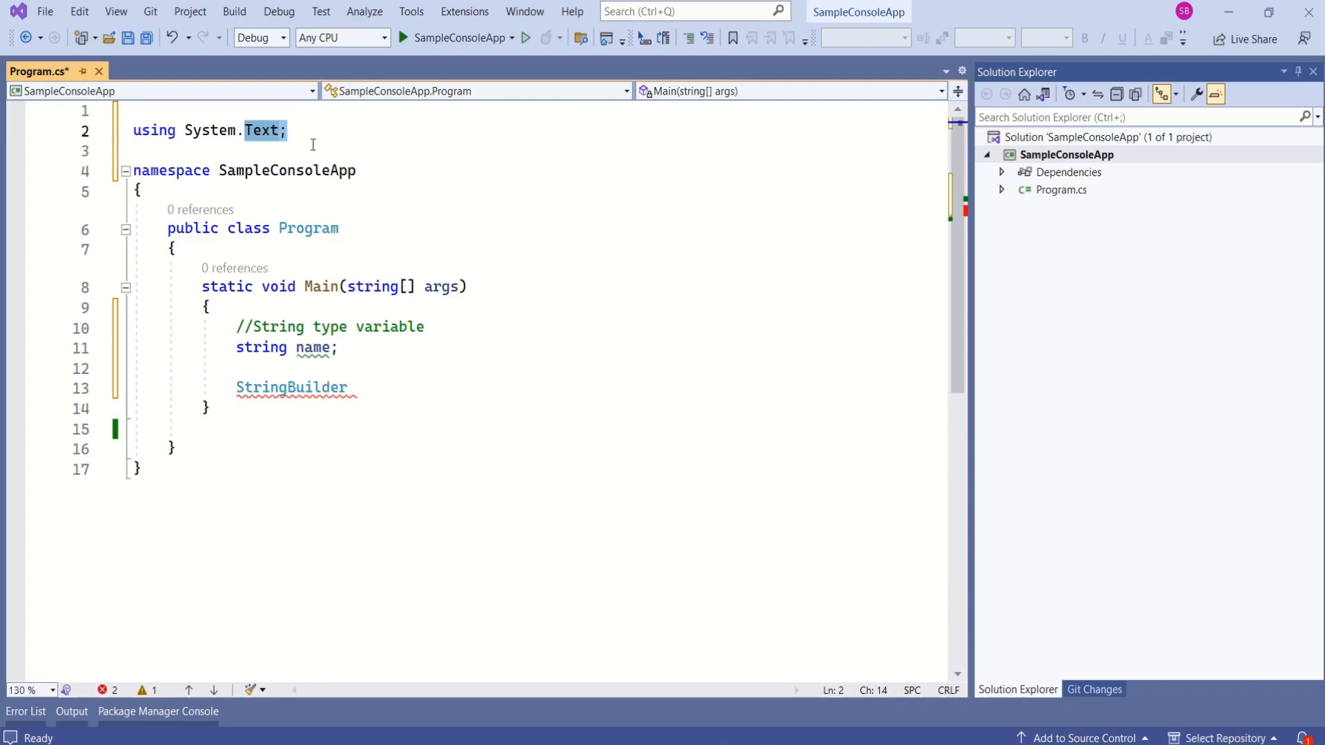
Add 'using System.Text;' and create 'StringBuilder stringBuilder = new StringBuilder();' in Main
left_click(355, 388)
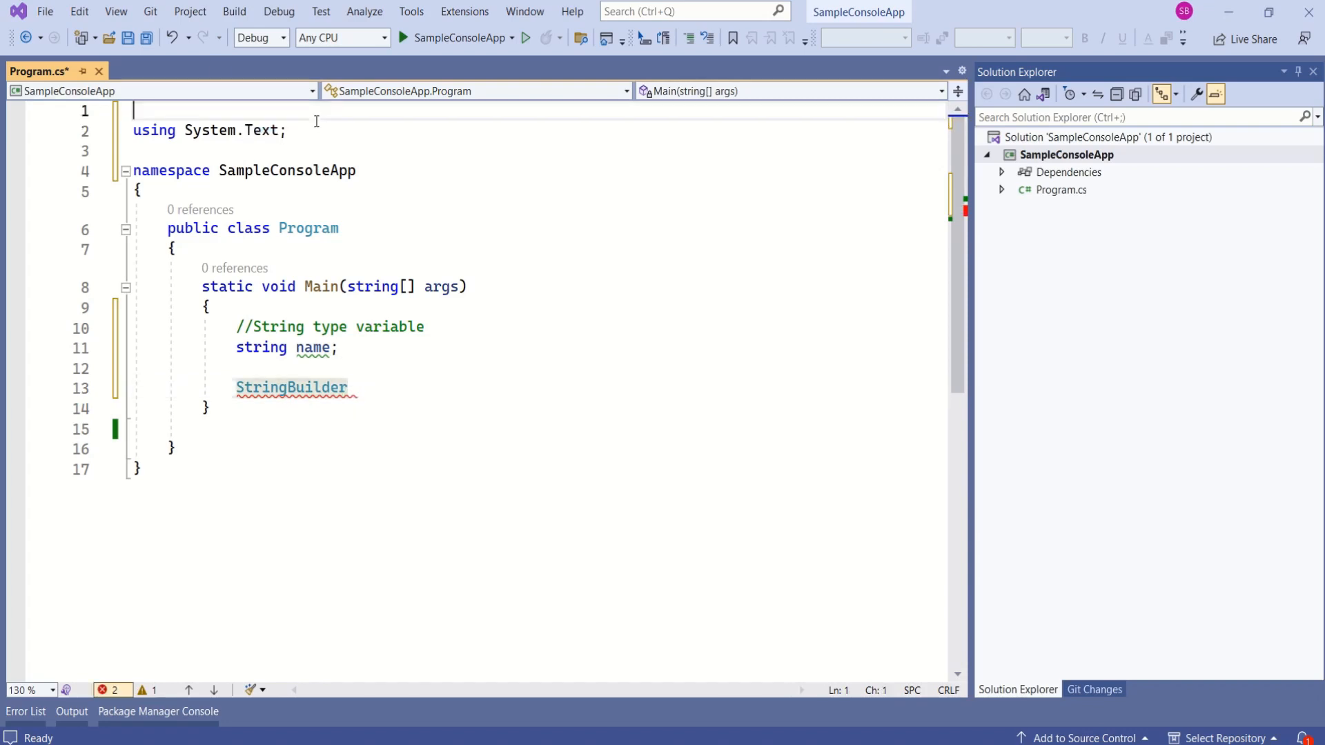
triple_click(210, 130)
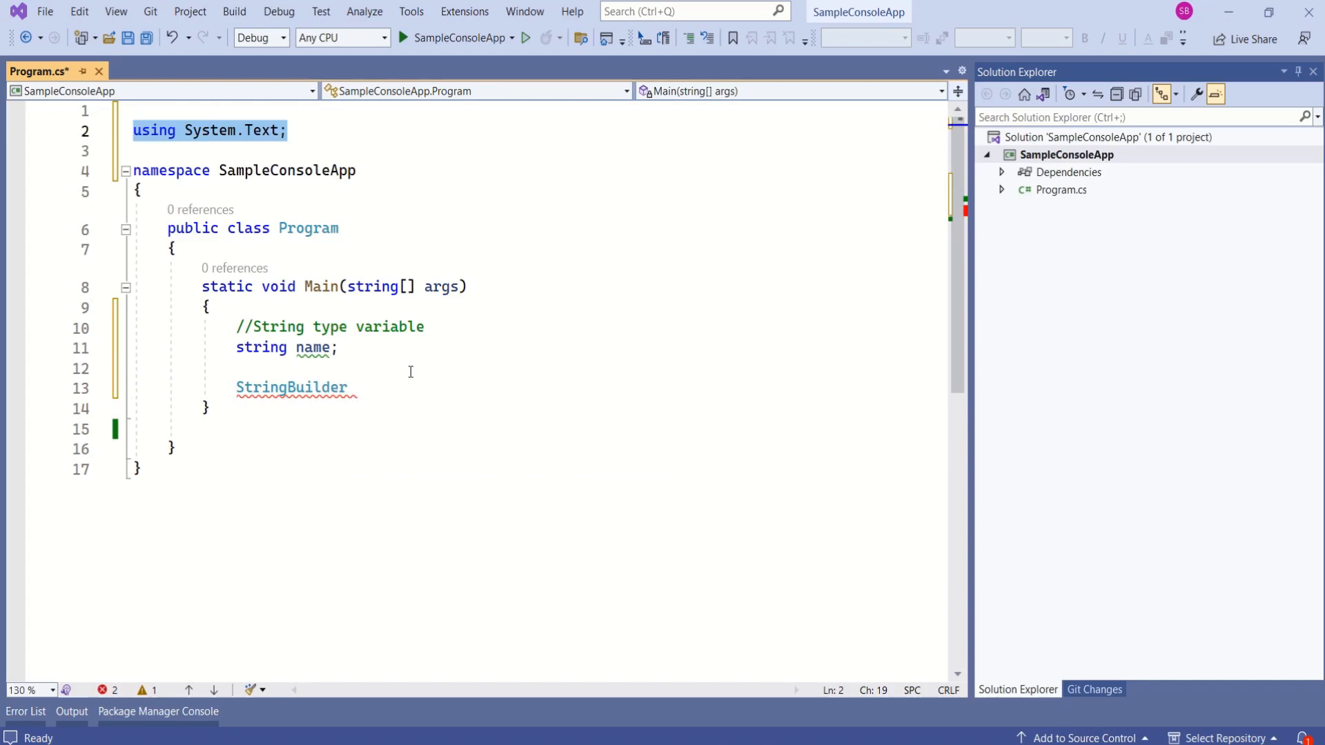
type("stringBuilder = new StringBuilder();")
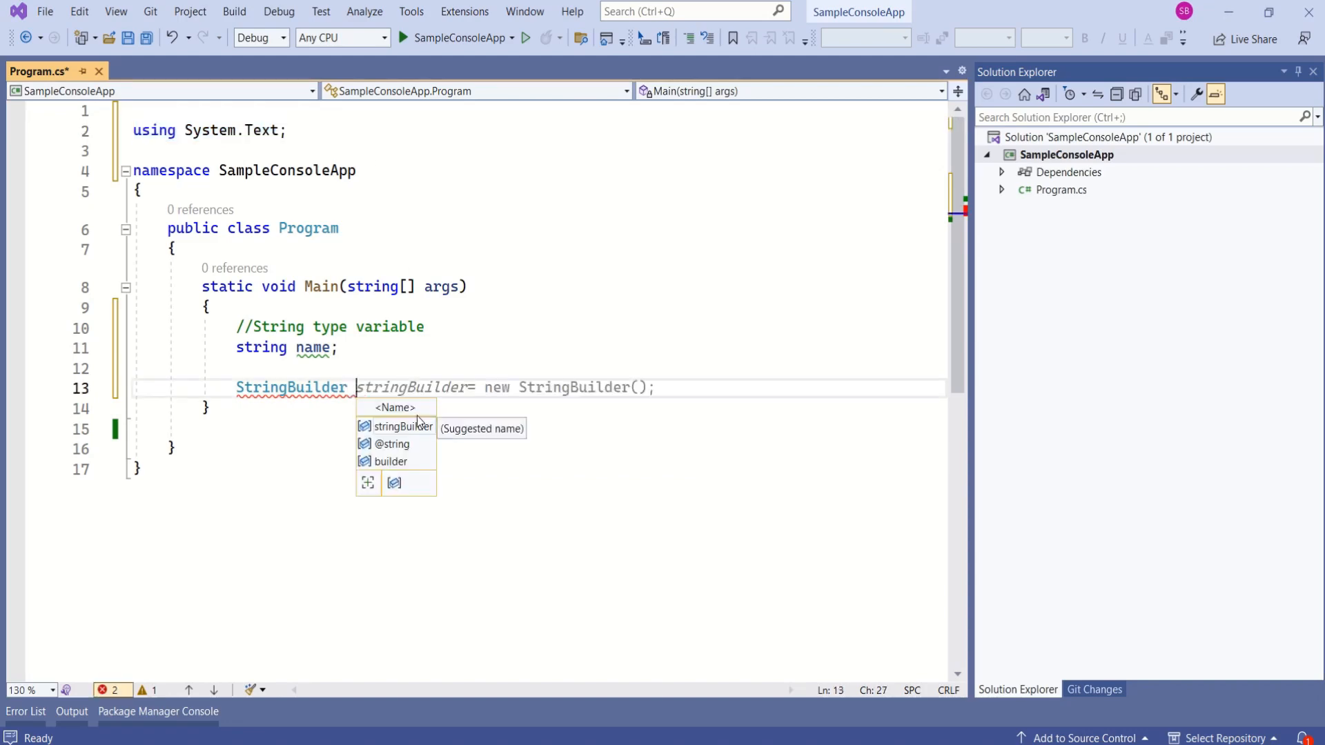
left_click(402, 427)
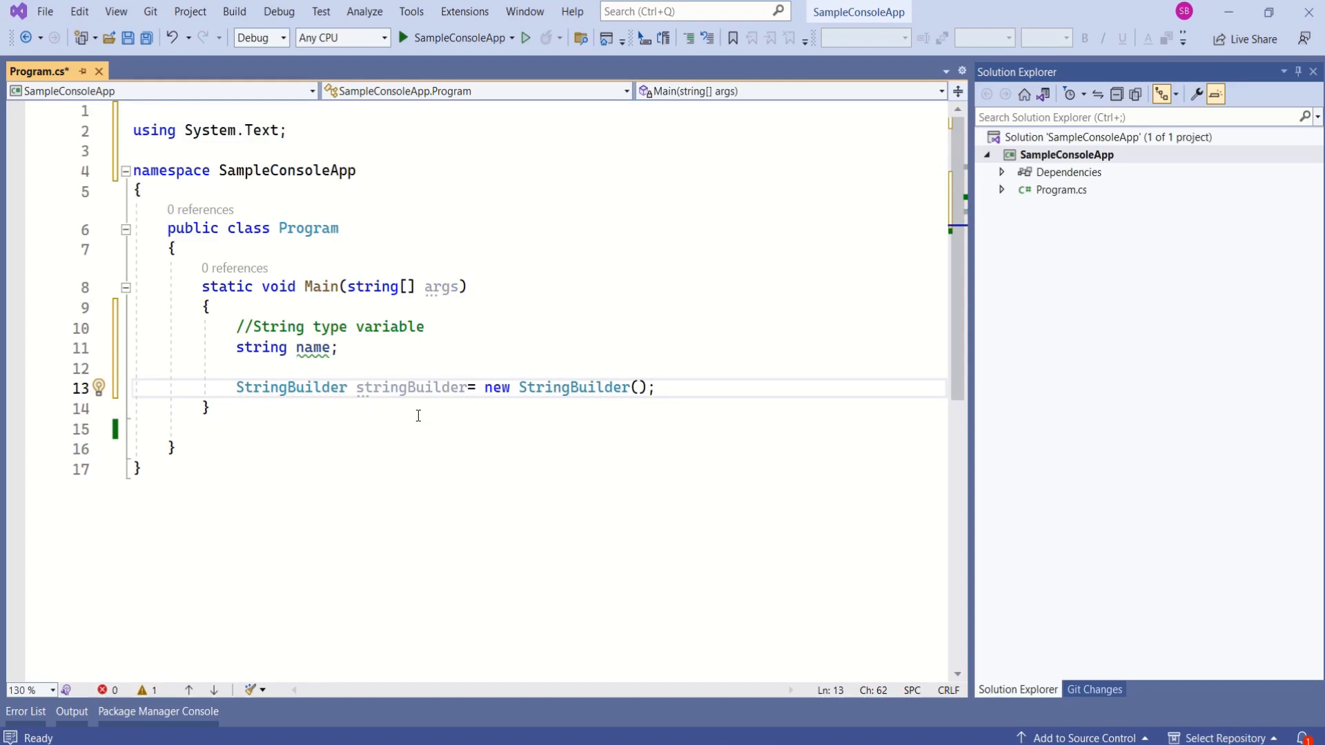
double_click(411, 388)
type("string me")
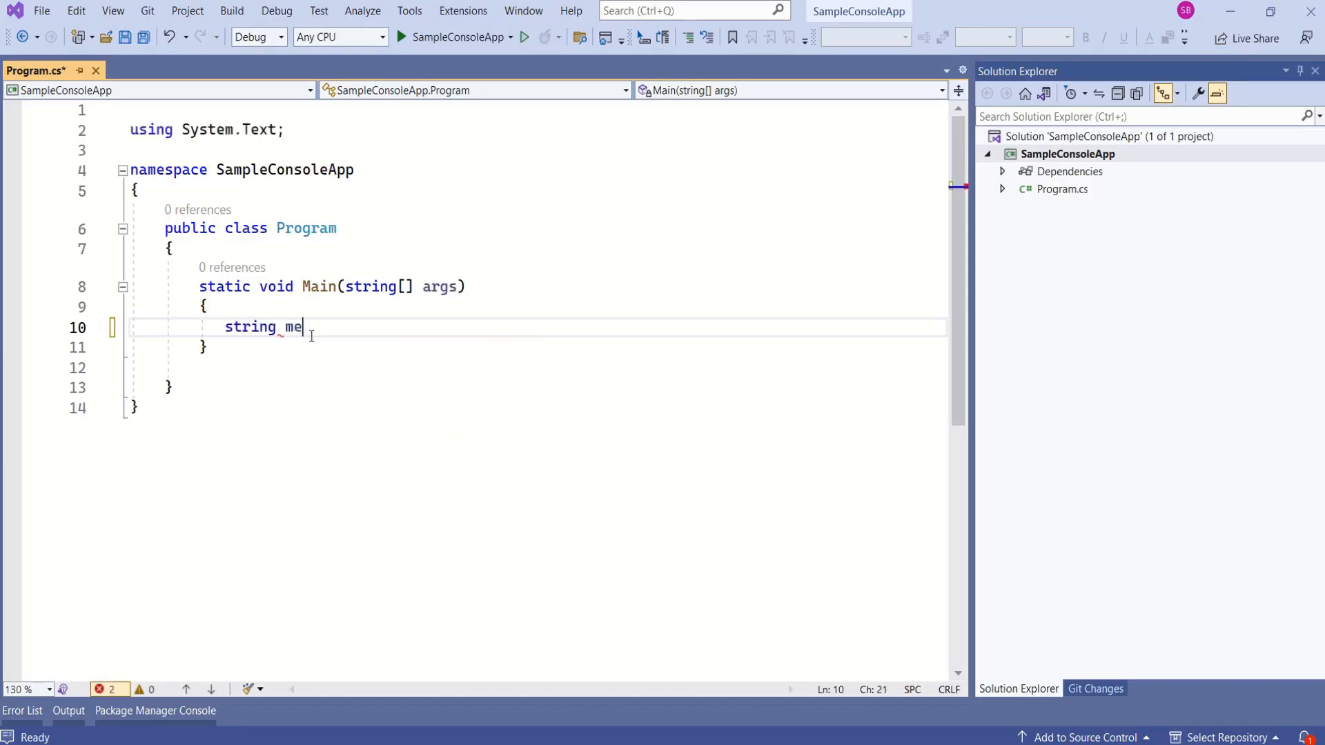
Declare string message = "Hello" and string name = "Riya" on separate lines
type("ssage = \"")
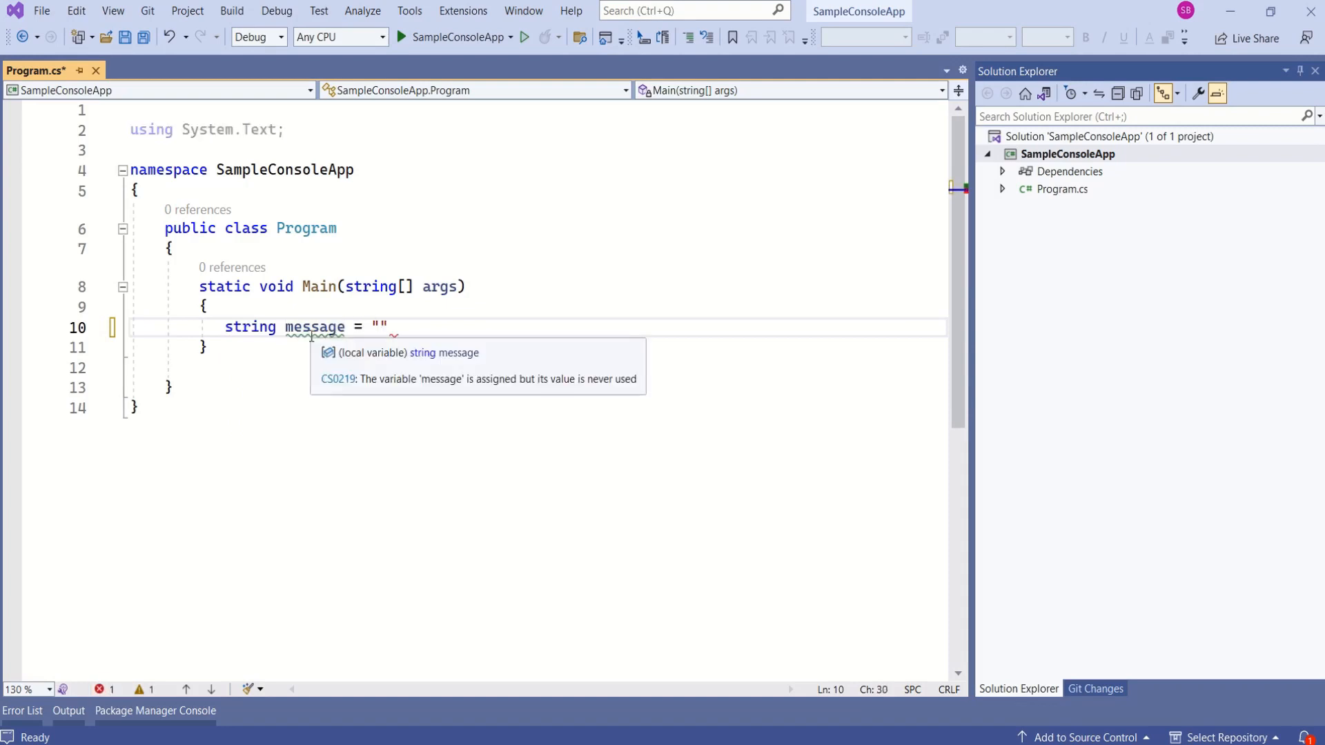
type("Hello")
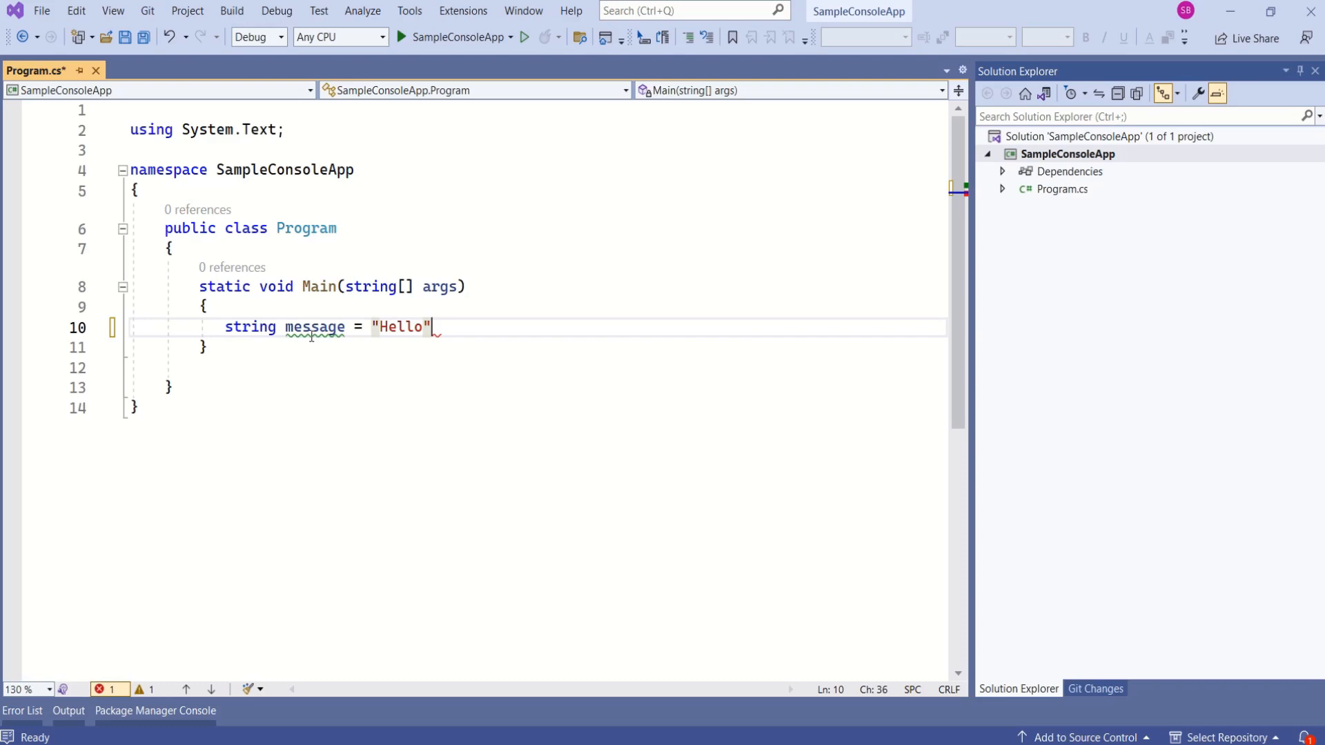
key("Enter")
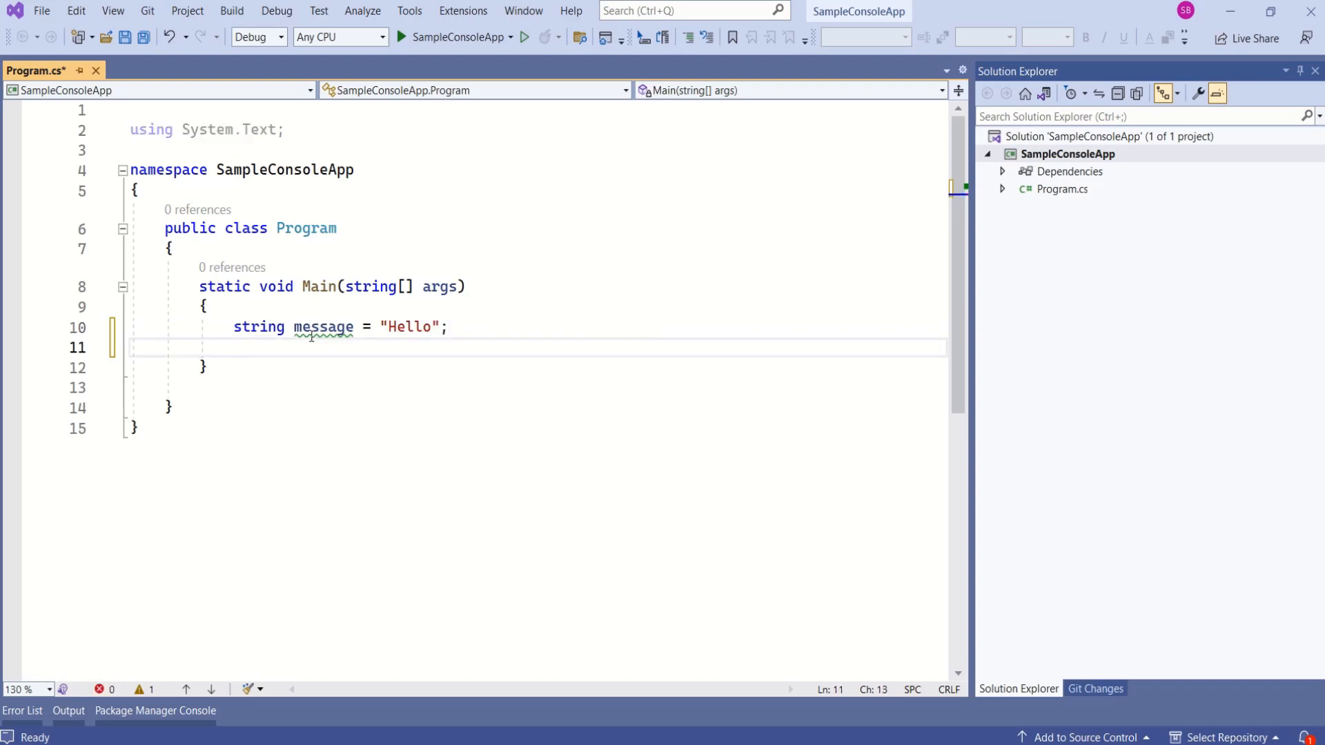
type("string na")
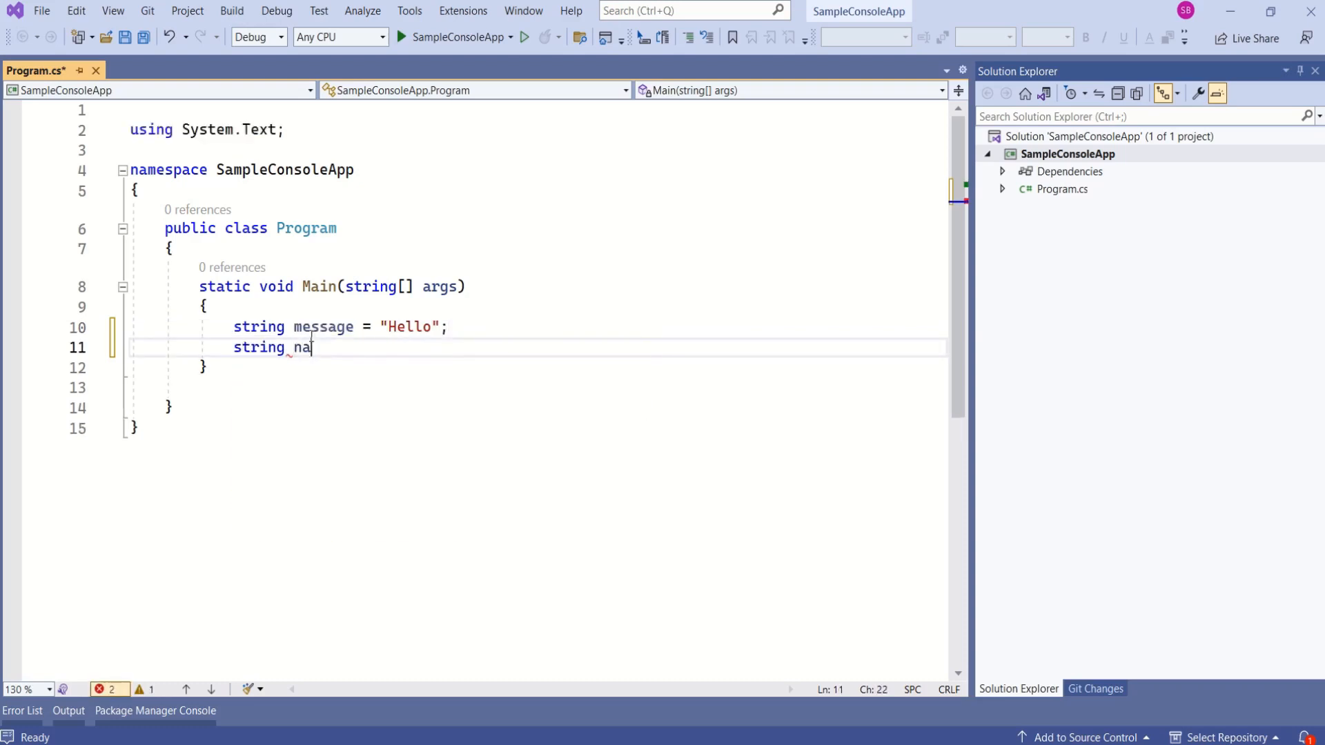
type("me=")
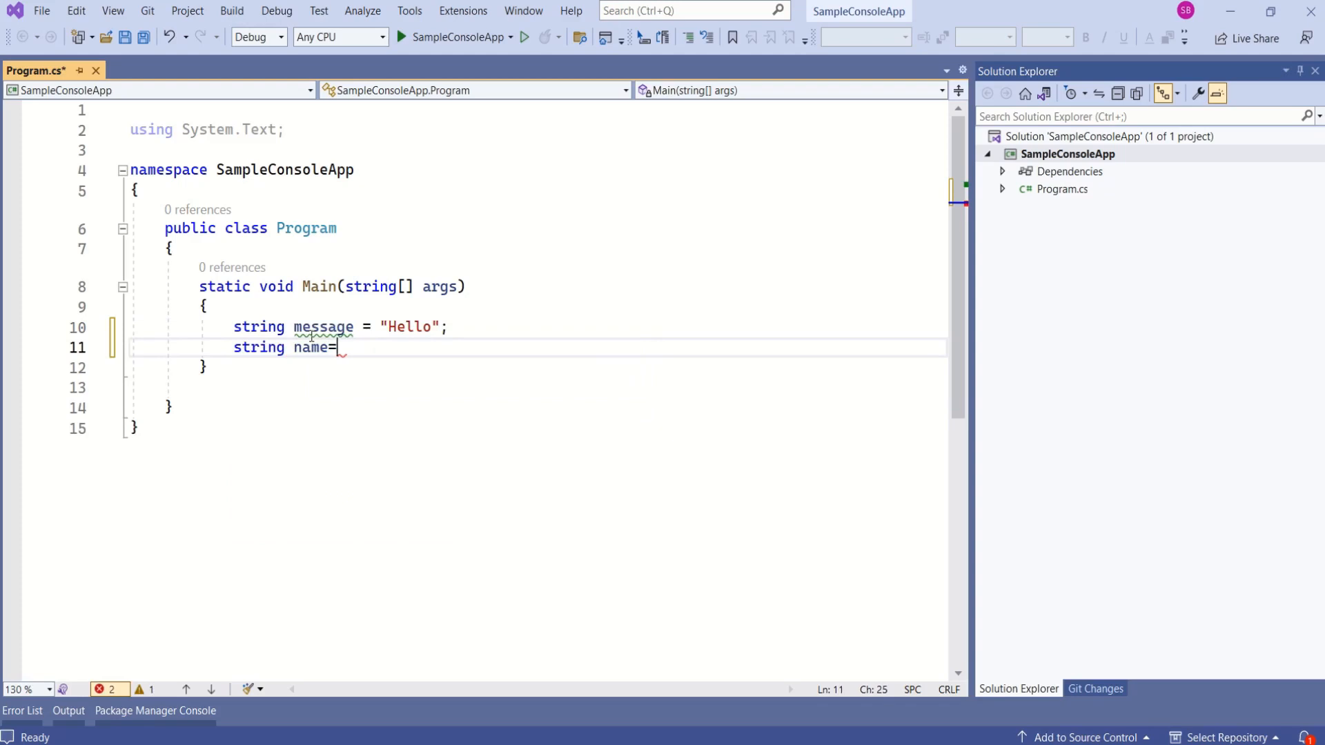
type("\"Riya\";")
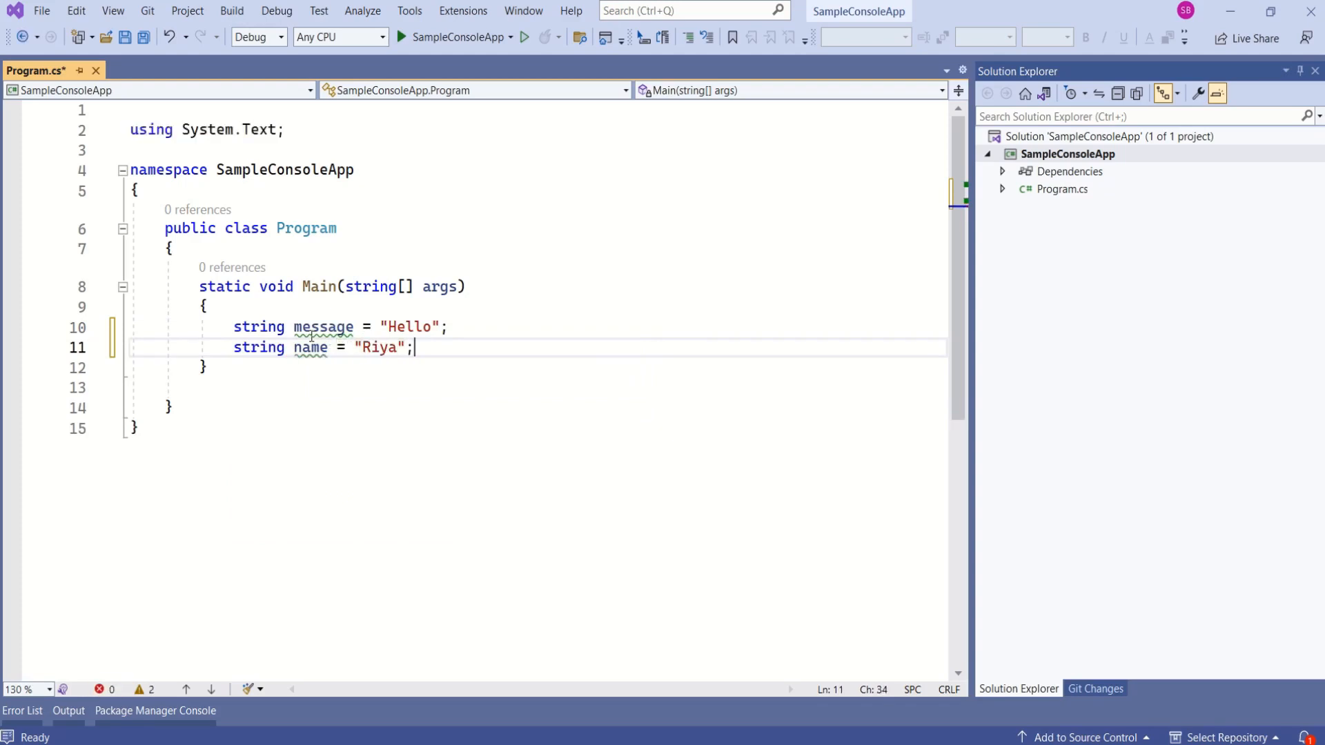
key("Return")
type("string greeting =")
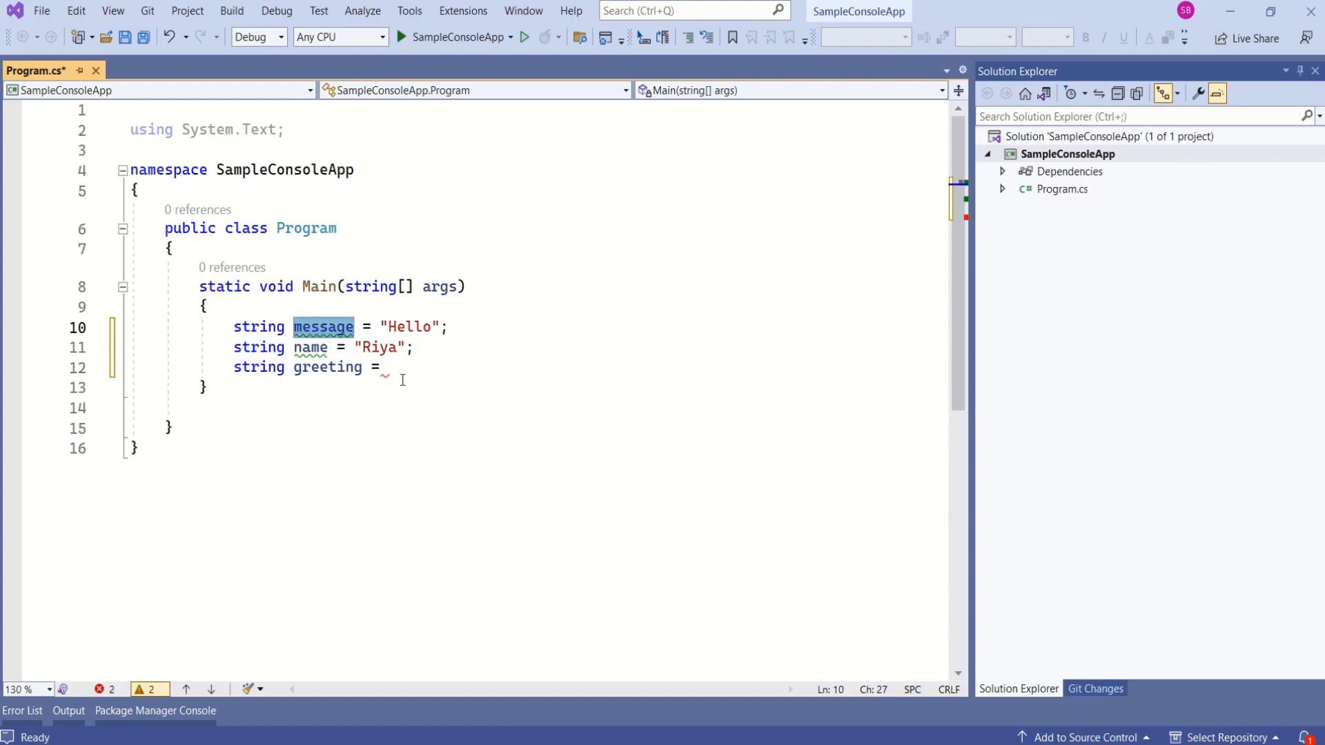
Declare string greeting = message + name
type("message")
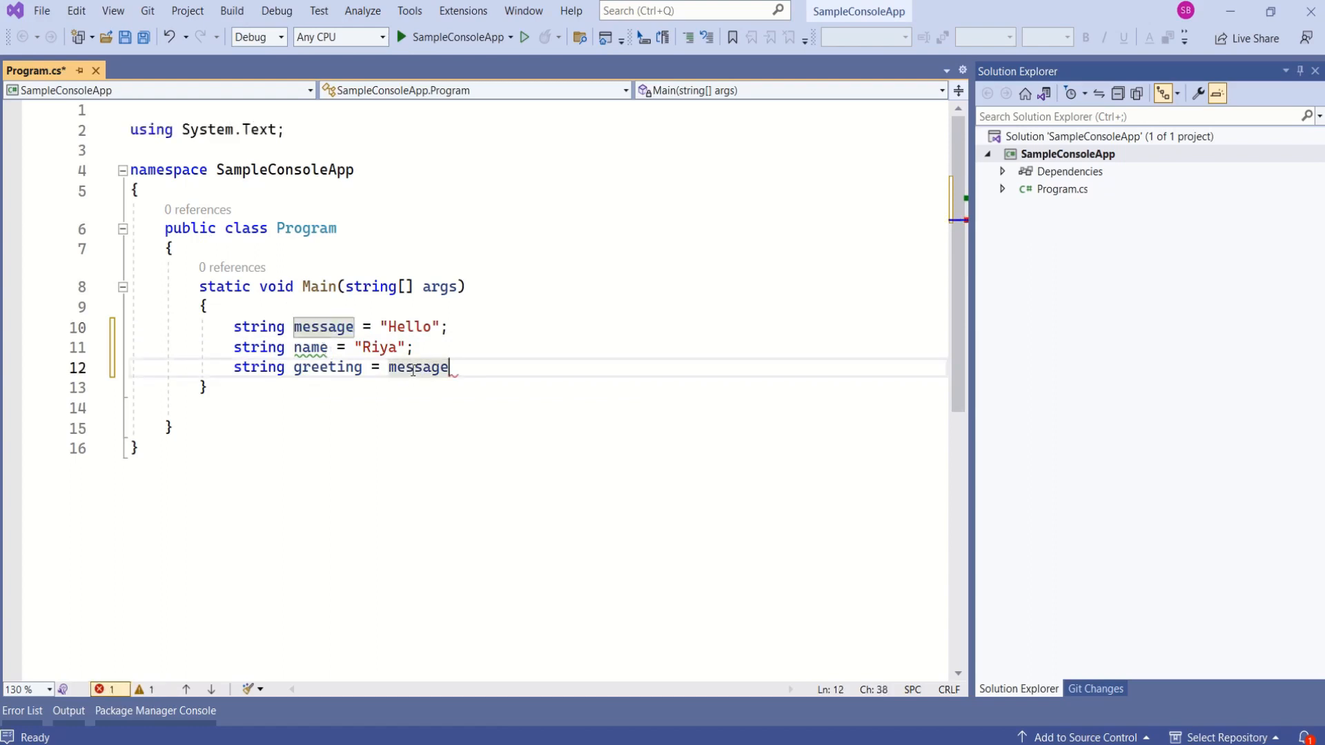
type("+ name; // Concatenation creates a new string.")
type("greeting = greeting.Replace(\"")
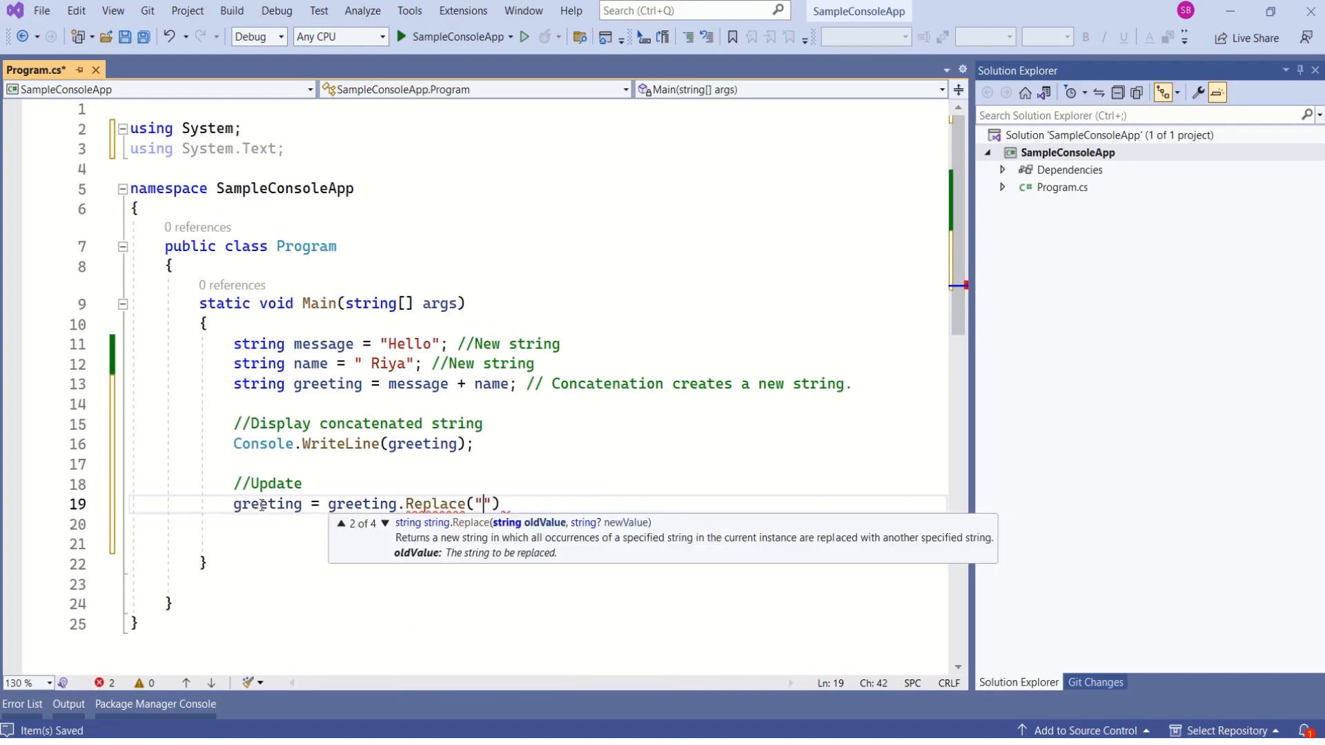
Reassign greeting via greeting.Replace("Riya", "Sahana") between two Console.WriteLine(greeting) calls
type("Riya")
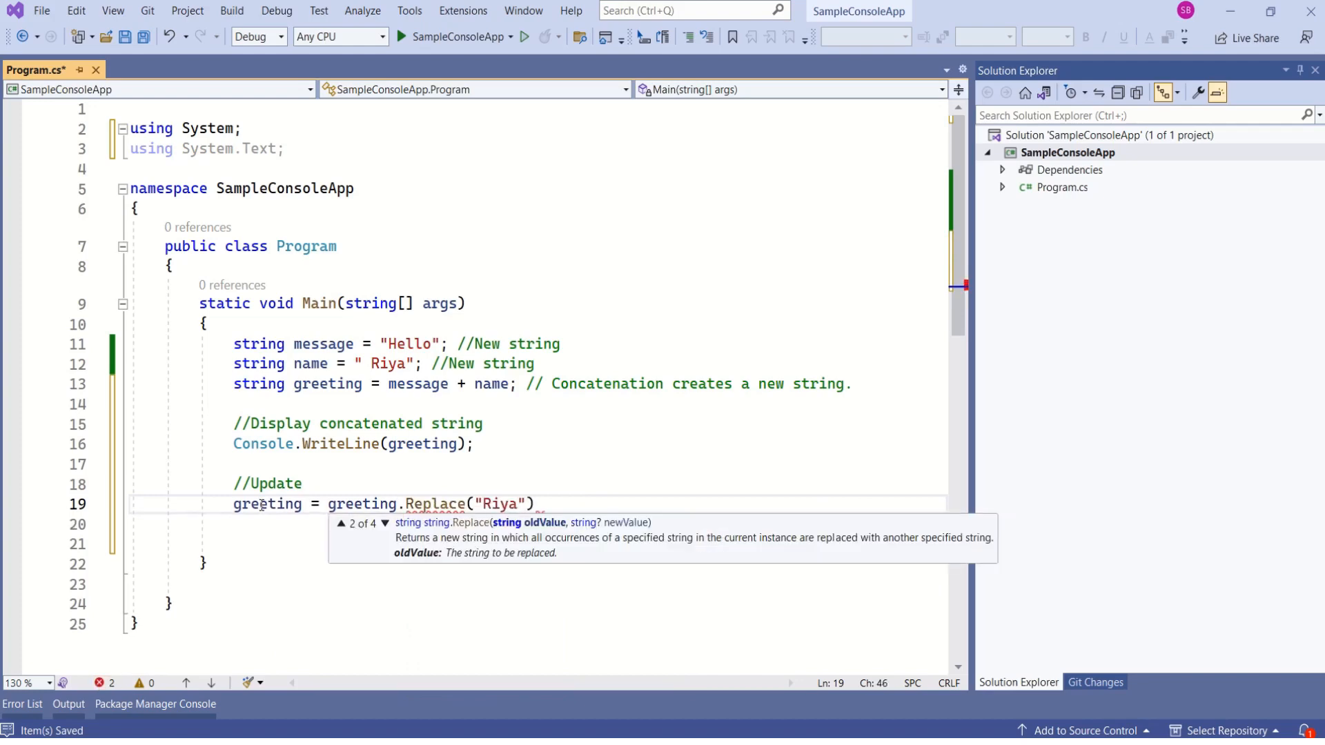
type(", \"sahana\");")
type("Console.WriteLine(greeting);")
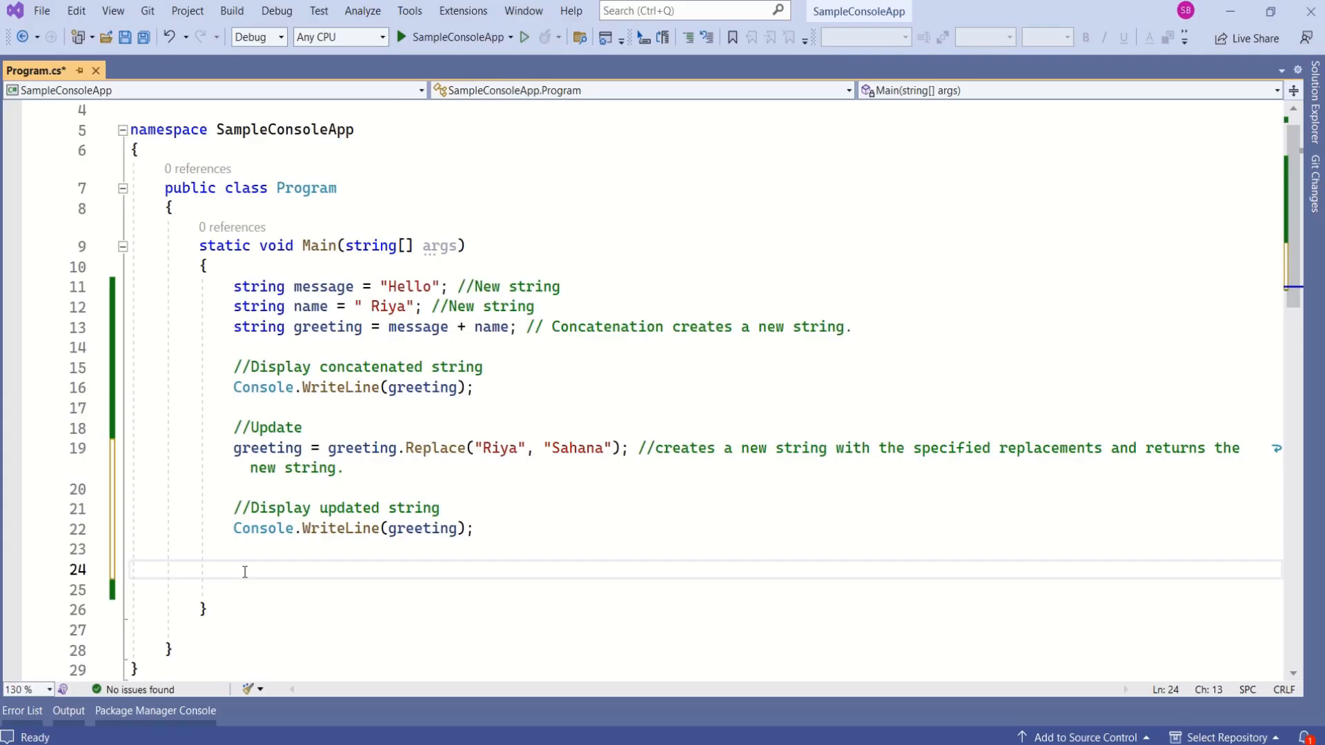
Create a new StringBuilder and Append "hello, " then "Sahana" to it
type("StringBuilder stringB")
left_click(707, 590)
type("stringBuilder.Append(")
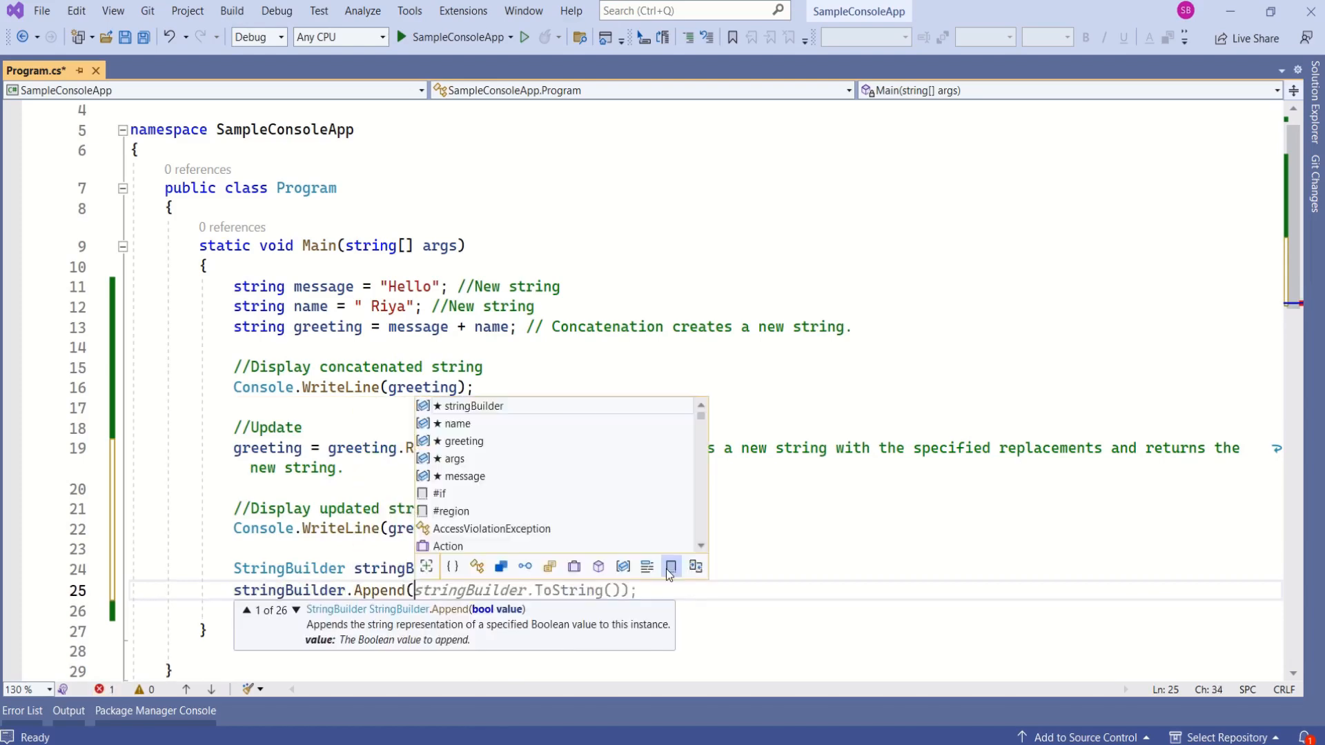
mouse_move(671, 566)
type("\"hello\");")
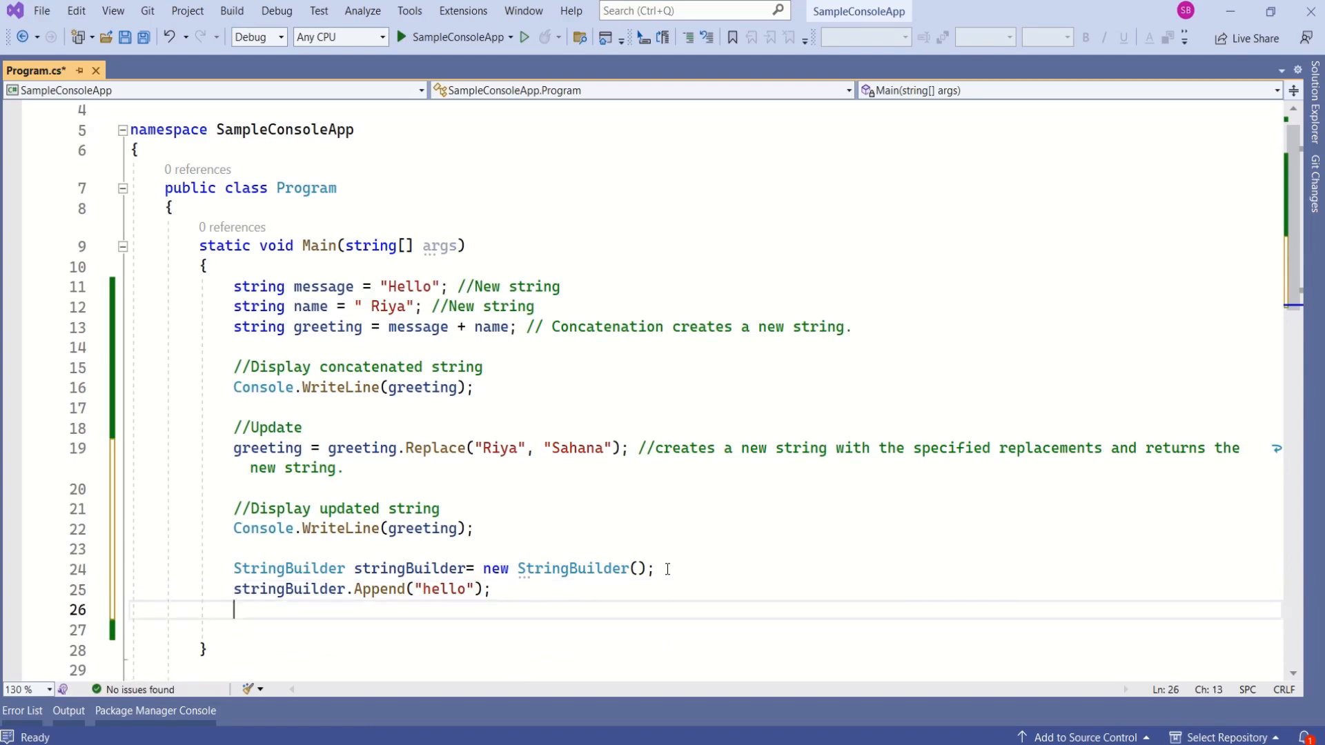
type("string")
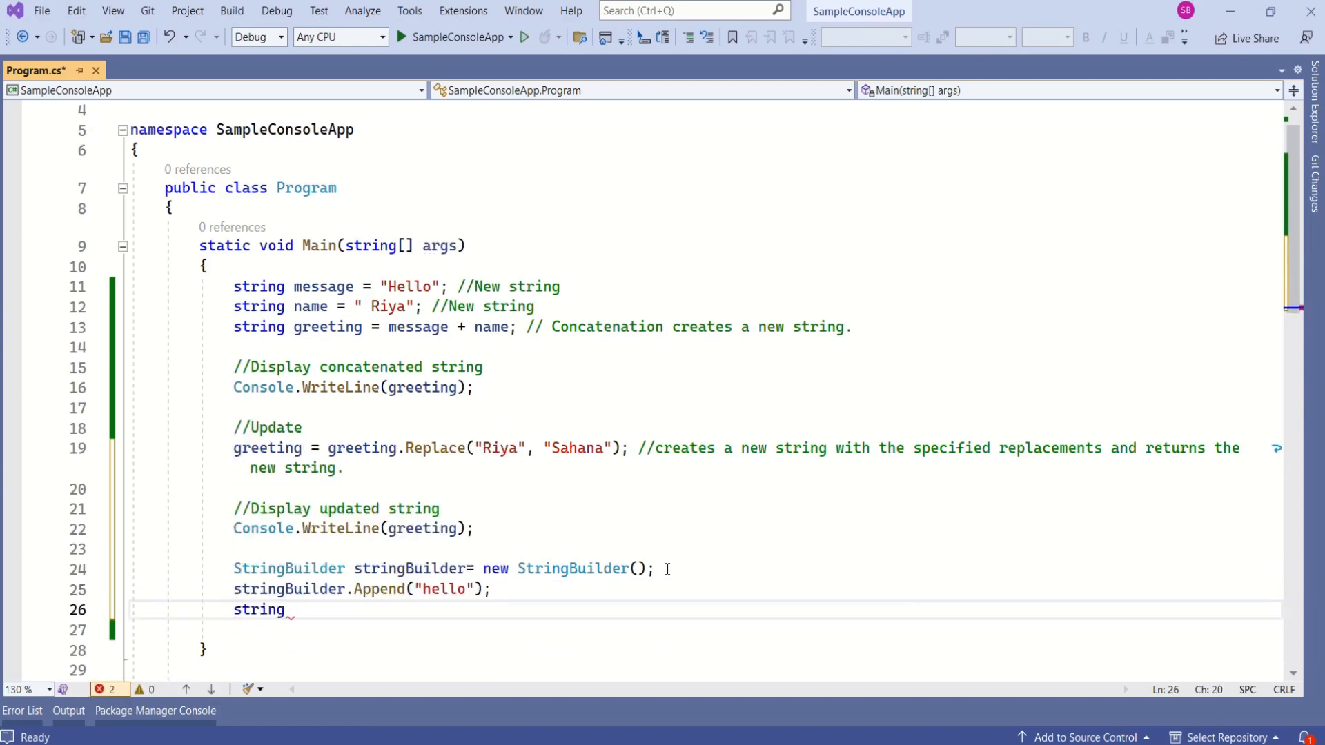
type("B")
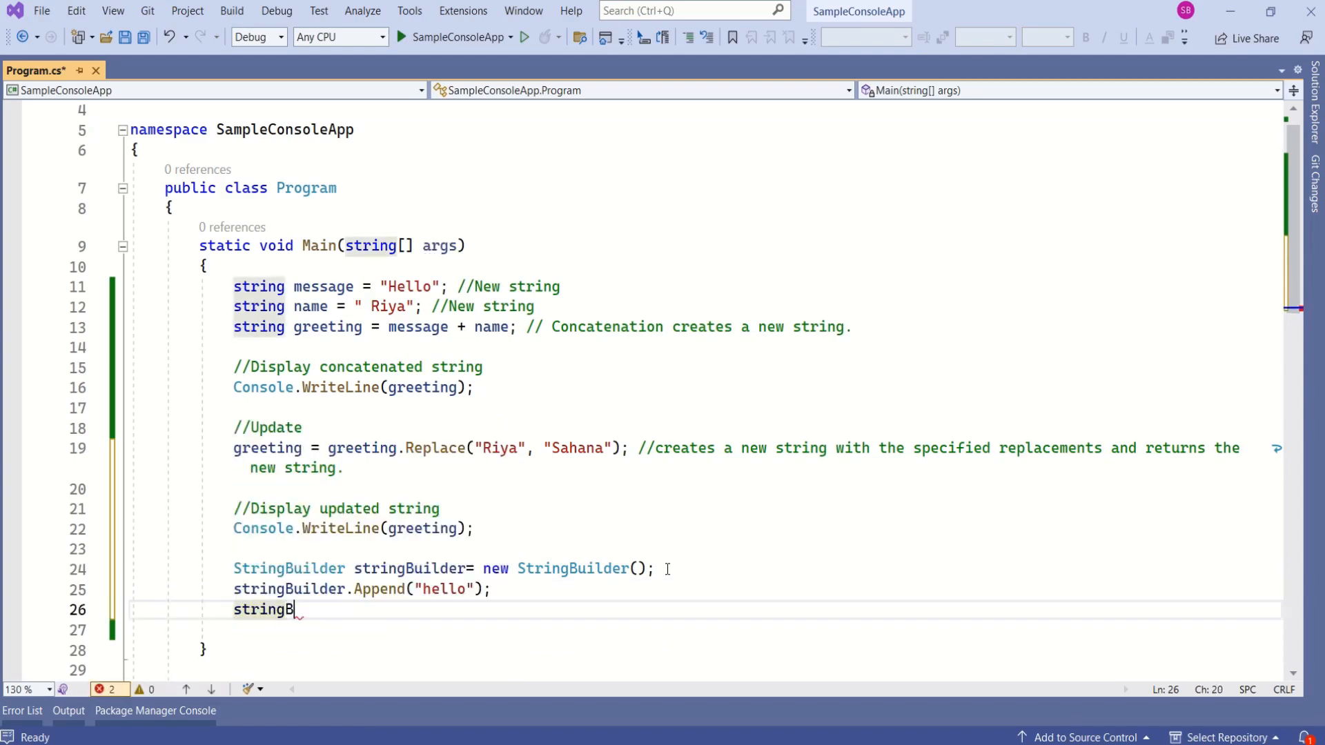
type("t")
left_click(362, 589)
type(", ")
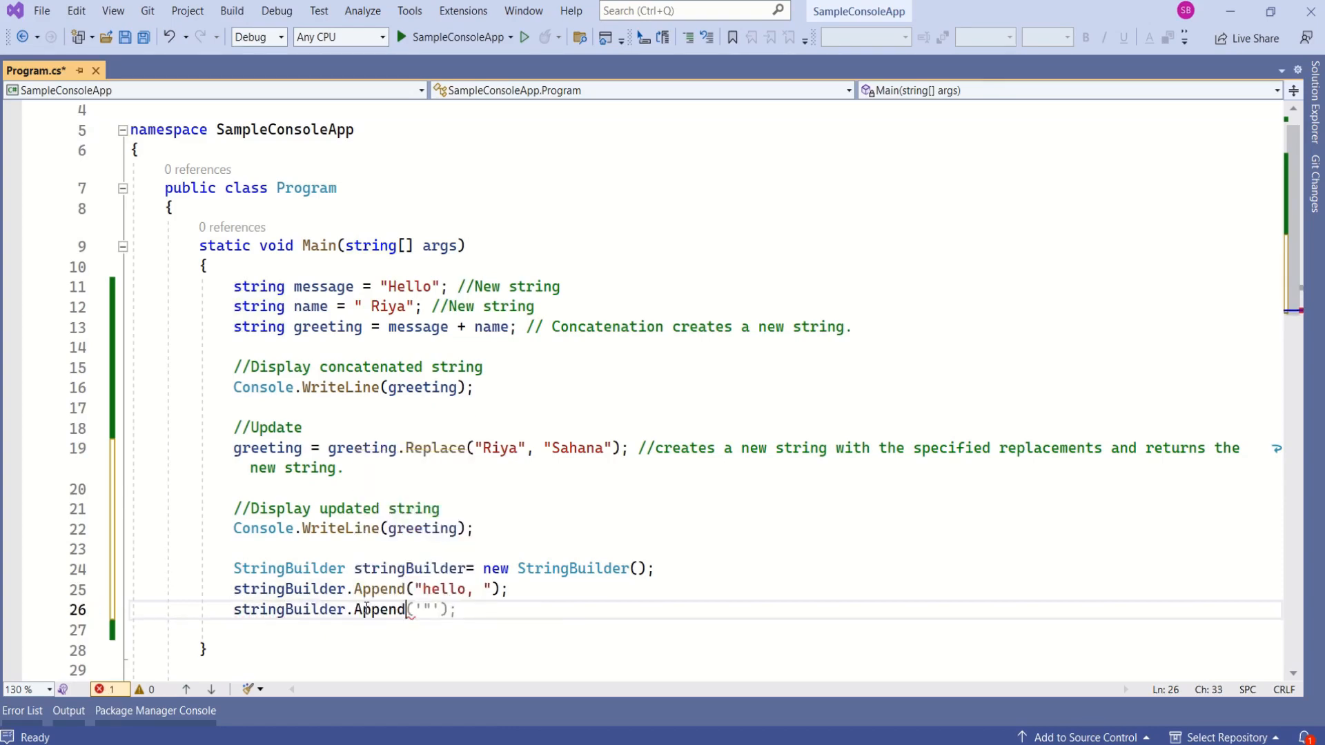
type("Sahana\");")
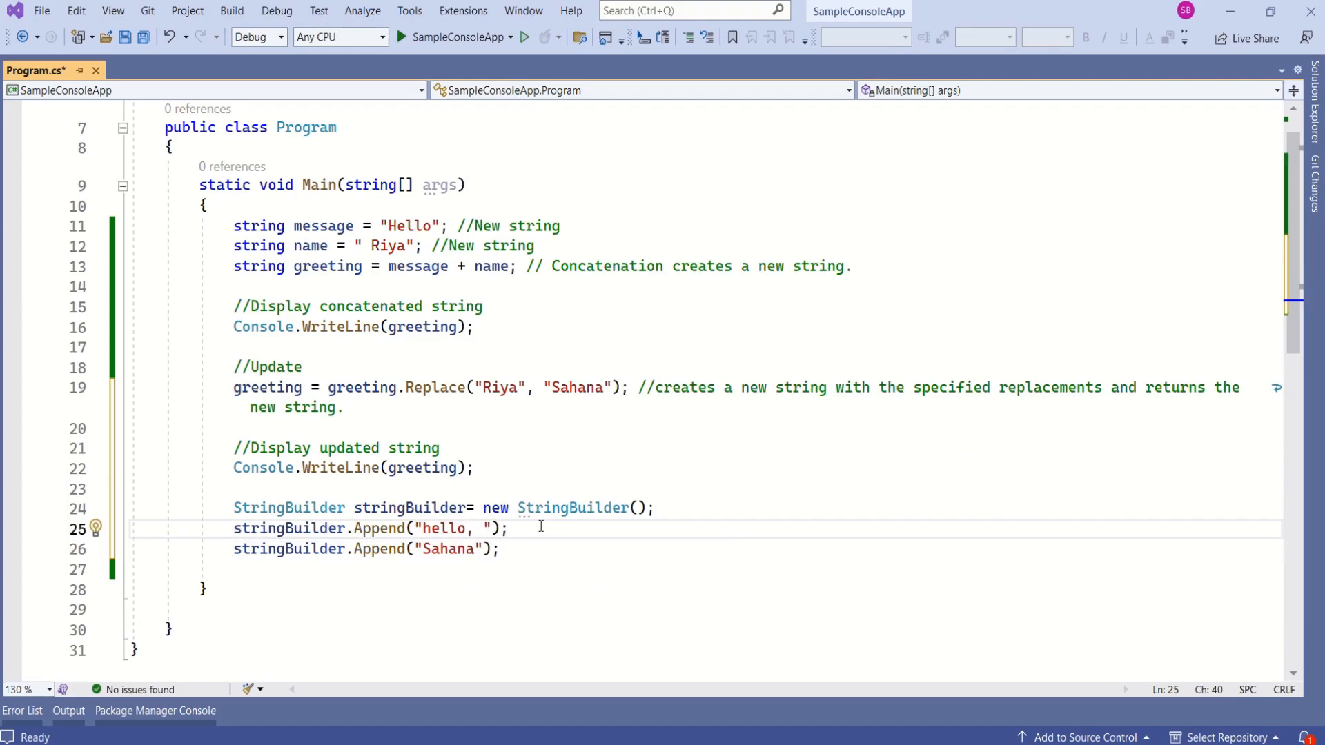
left_click(270, 569)
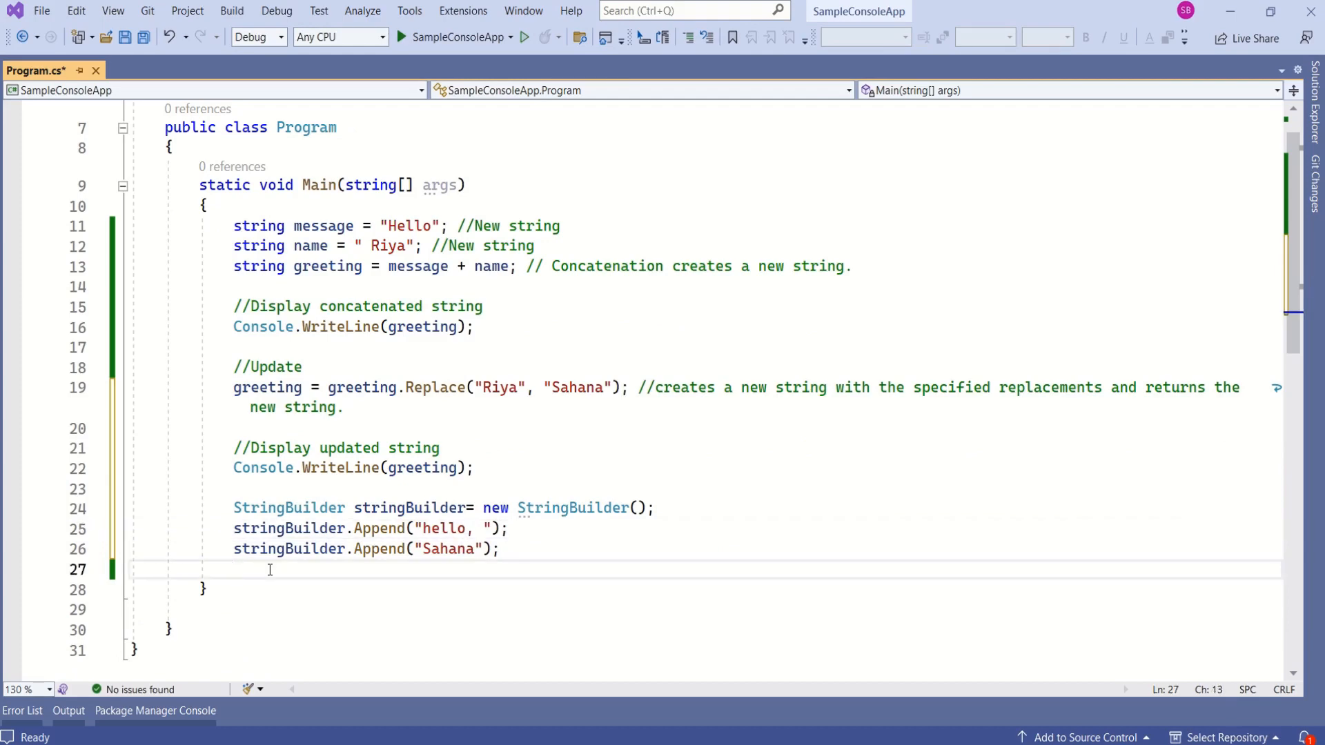
Write Console.WriteLine(stringBuilder.ToString()); to print the combined text
type("con")
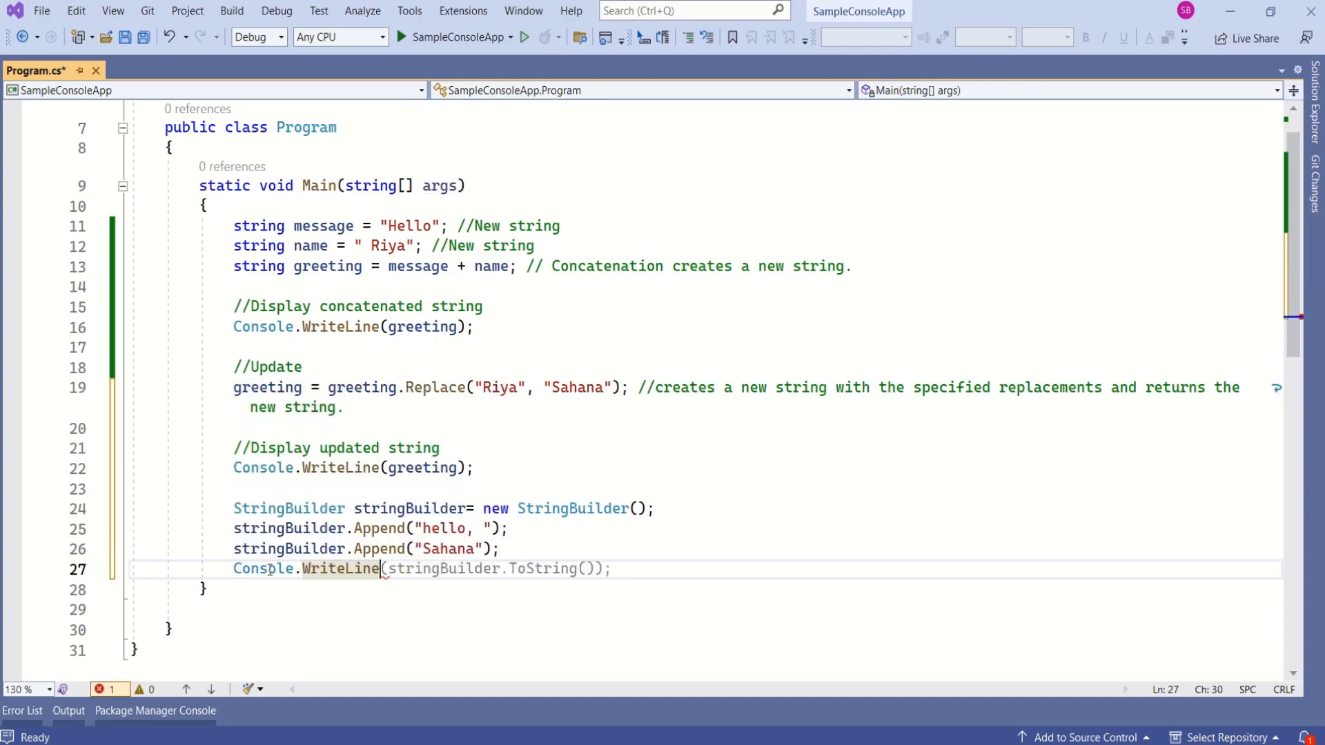
type("(stringBuilder")
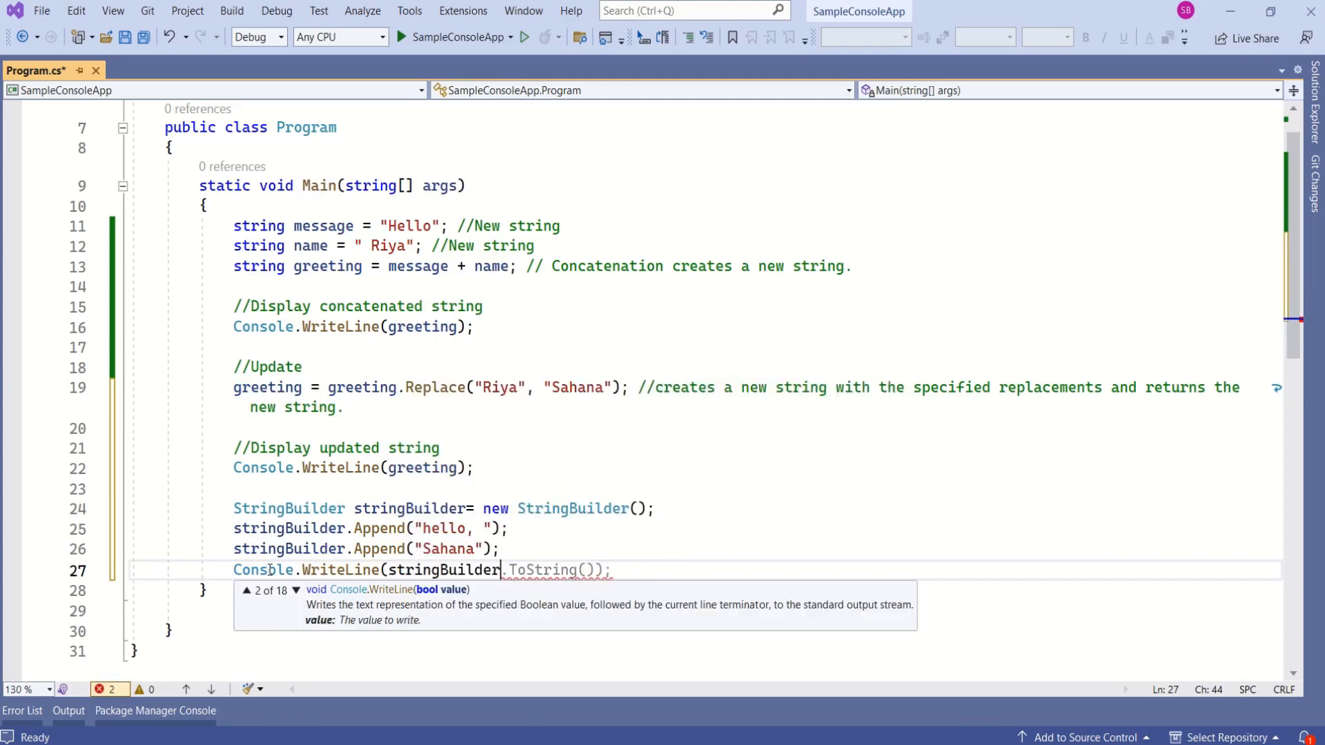
type(".To")
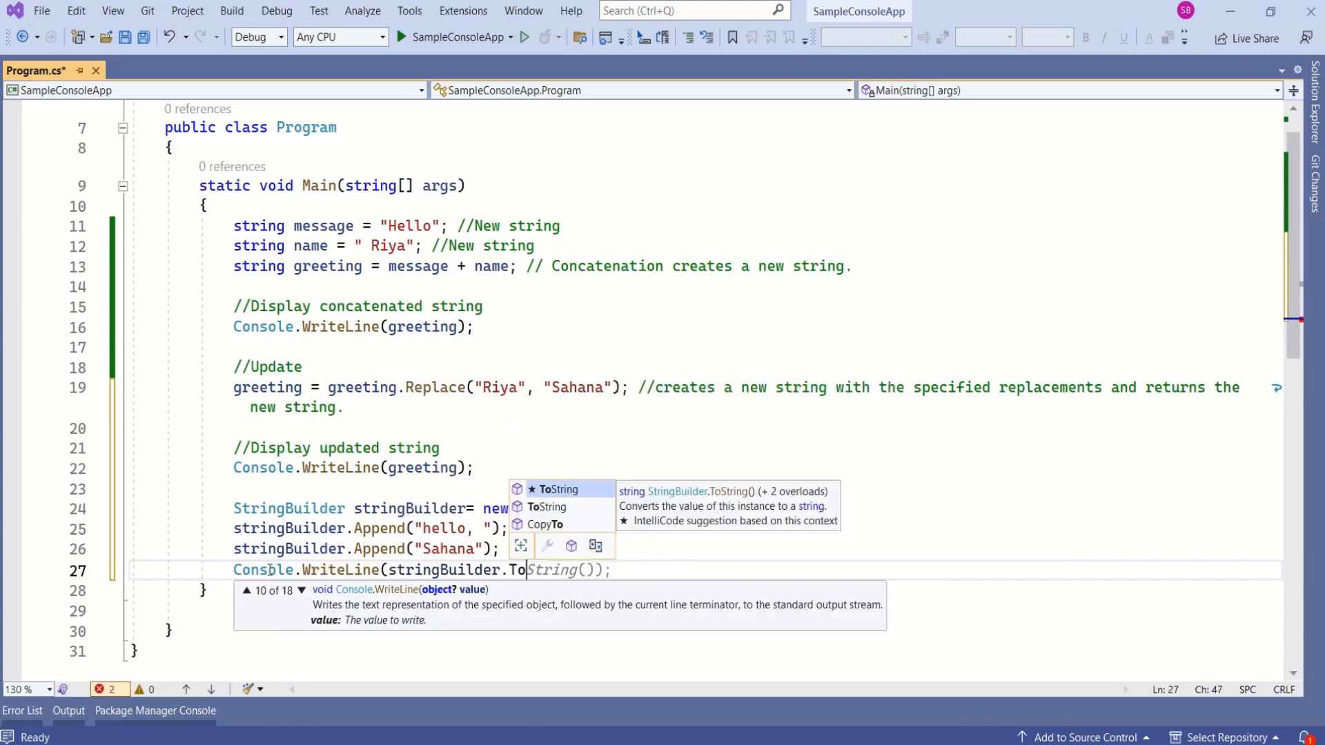